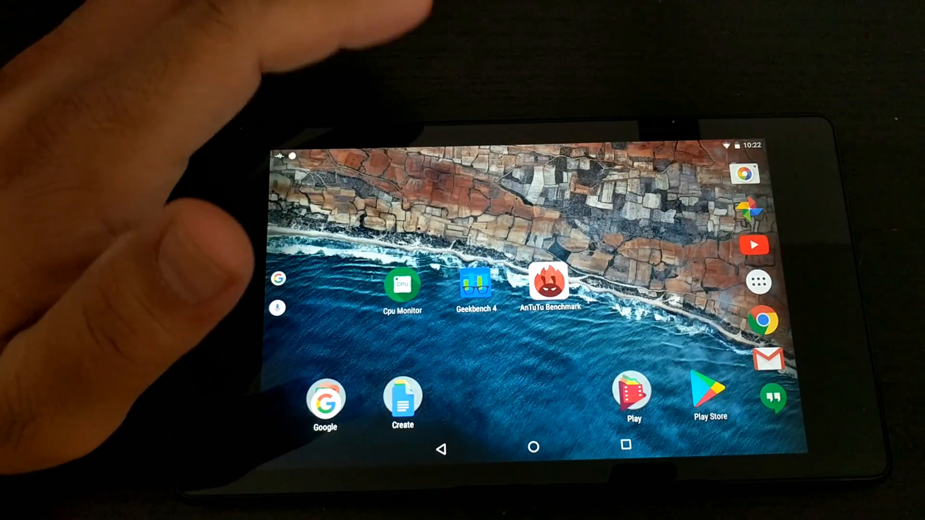
mouse_move(383, 59)
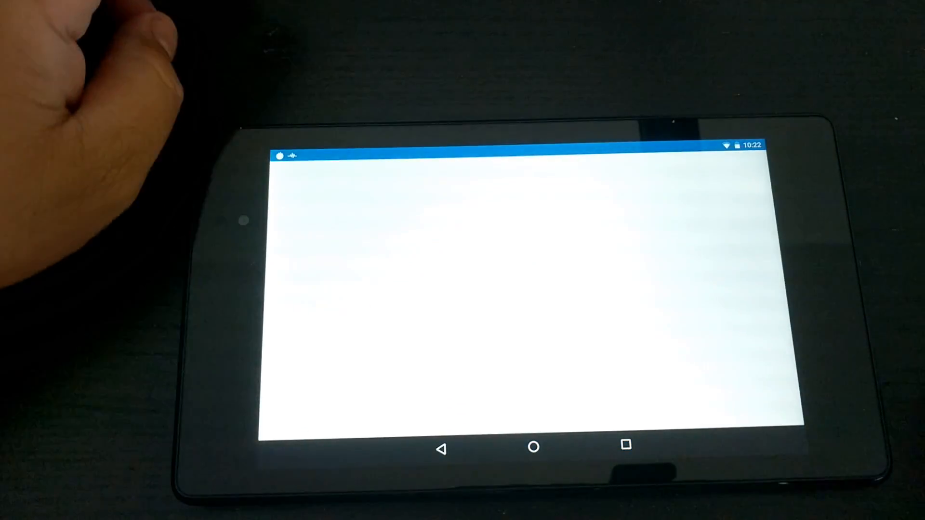
left_click(635, 356)
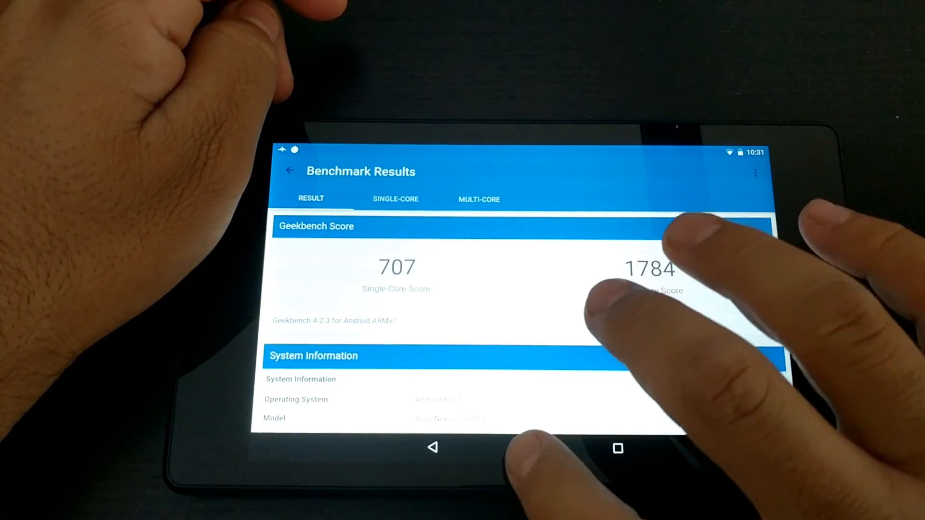
Step: Leave the Geekbench results for home and start the CPU stress test with its performance graphs
left_click(524, 448)
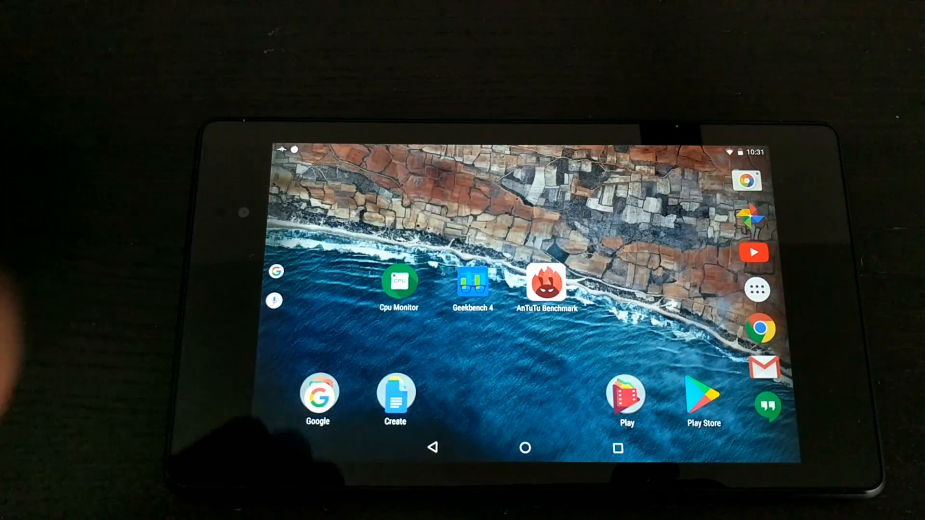
left_click(545, 283)
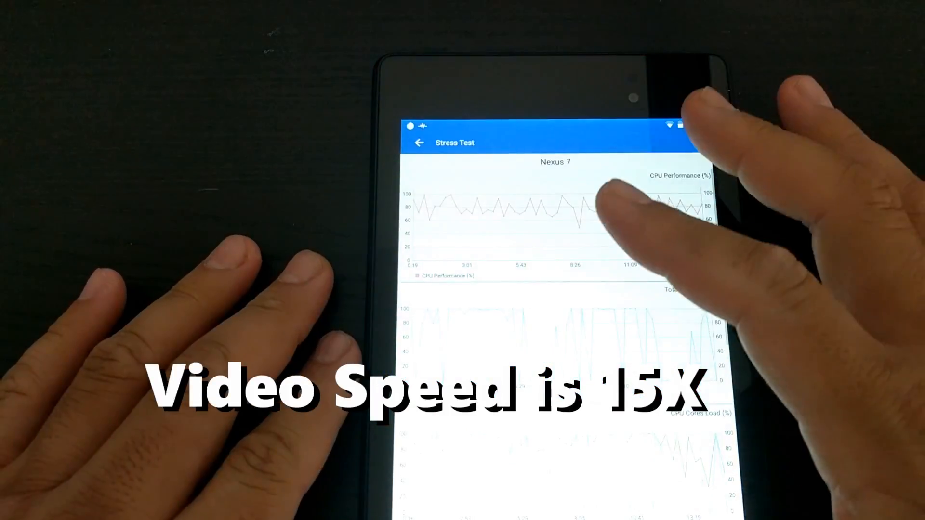